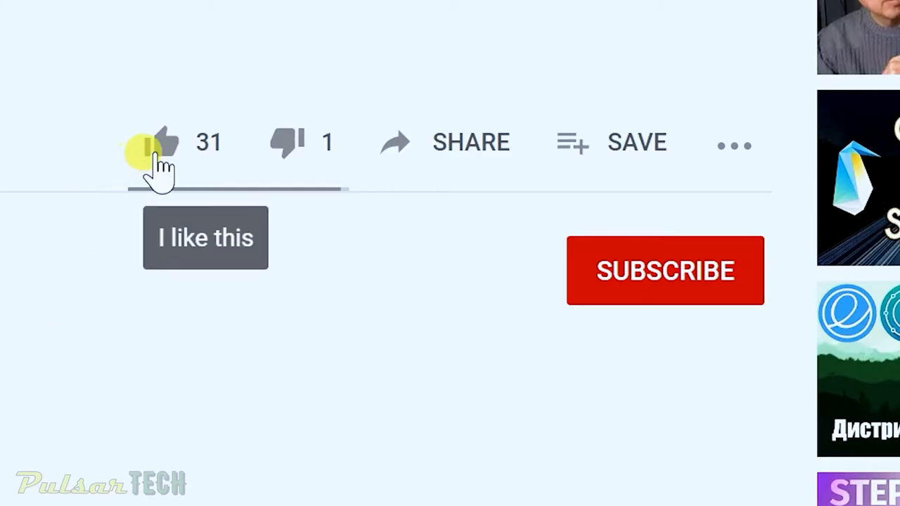
Like the YouTube video and subscribe to the channel.
left_click(663, 270)
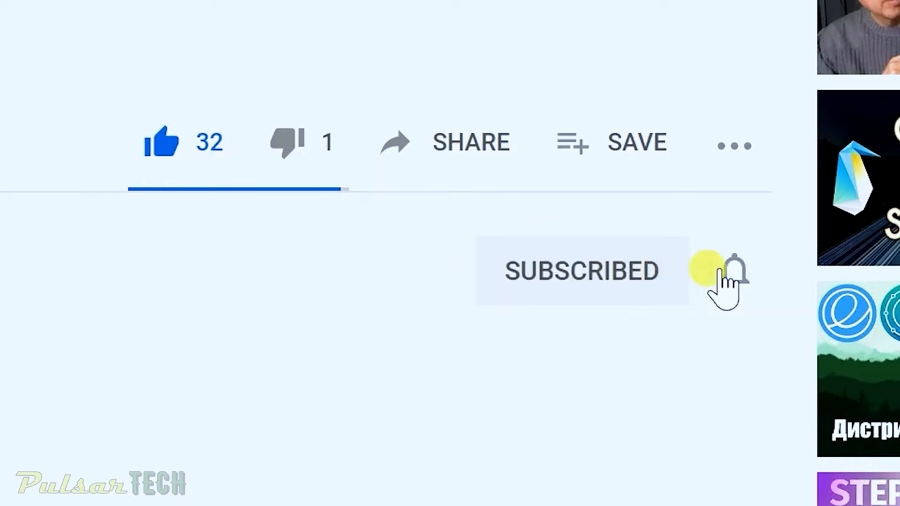
left_click(737, 270)
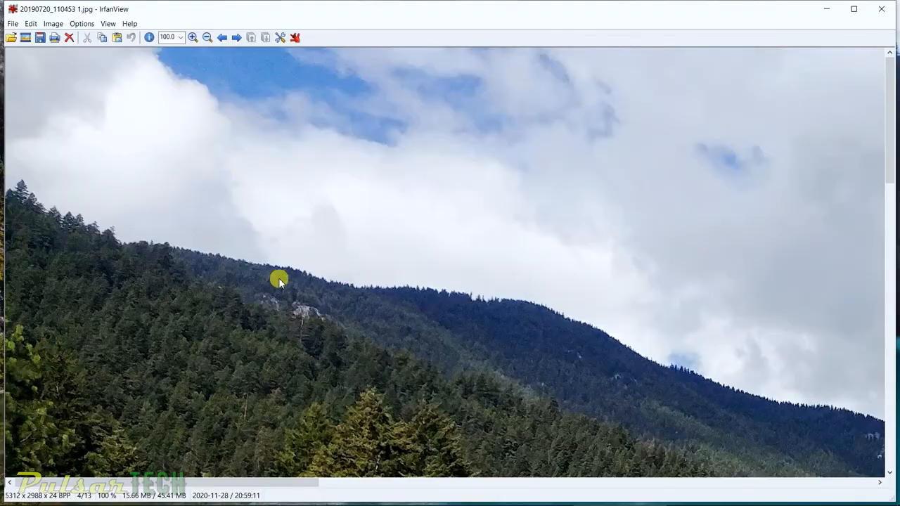
mouse_move(149, 37)
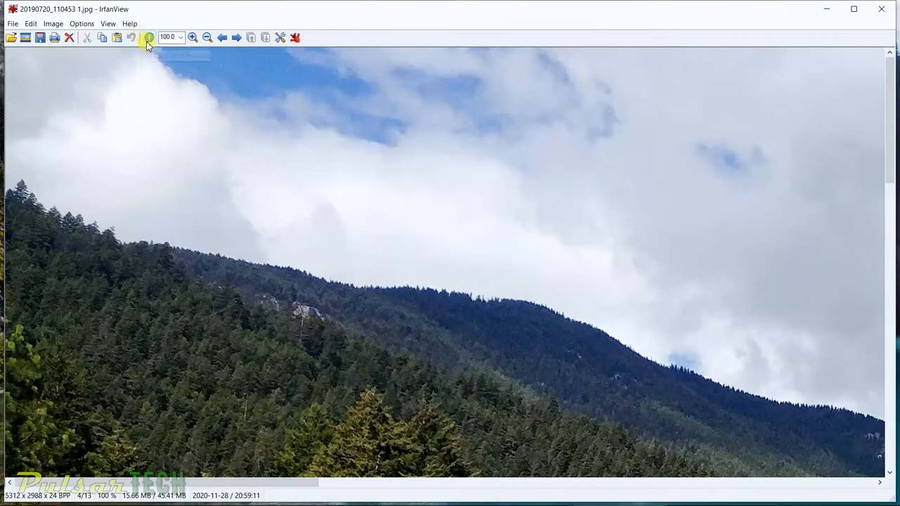
left_click(149, 37)
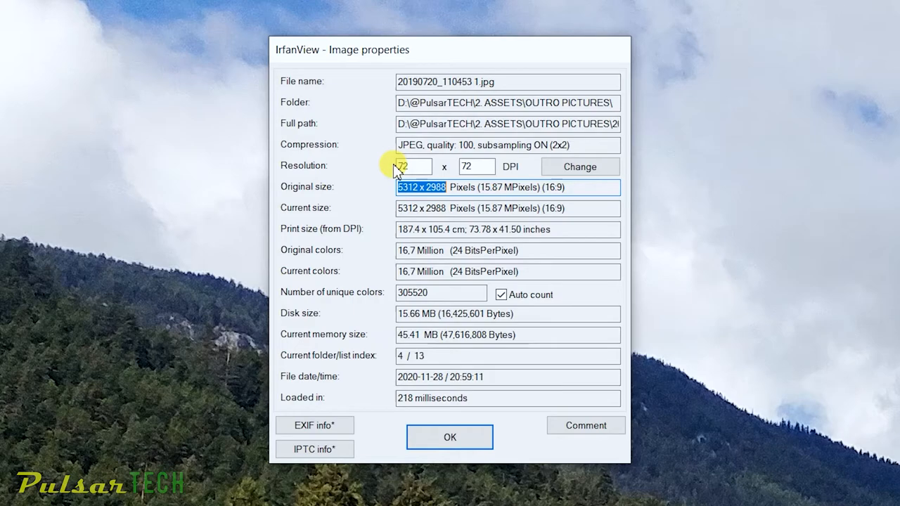
left_click(450, 436)
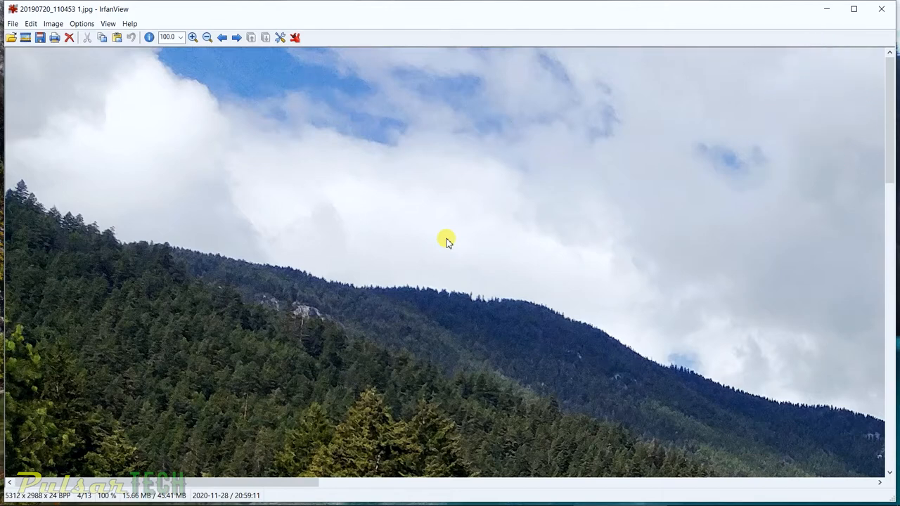
mouse_move(411, 228)
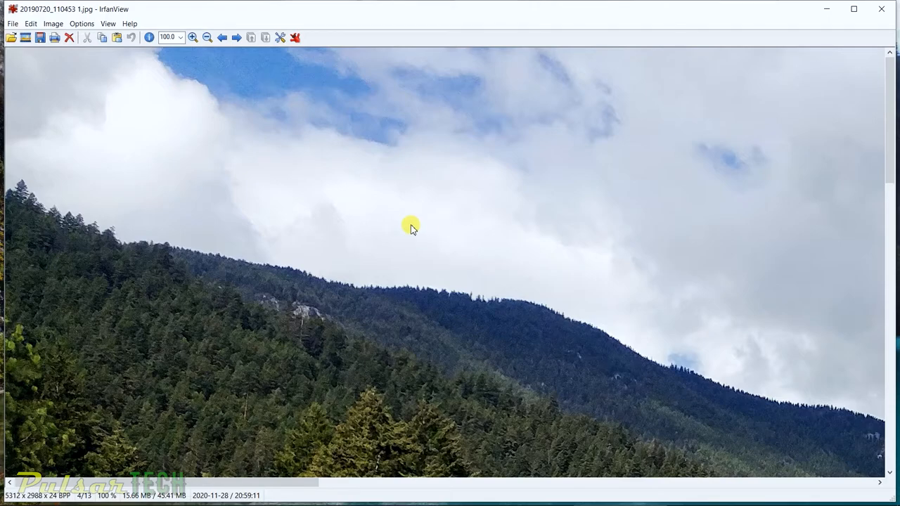
Bring up Resize/Resample and enter a new width of 2000 pixels.
left_click(53, 23)
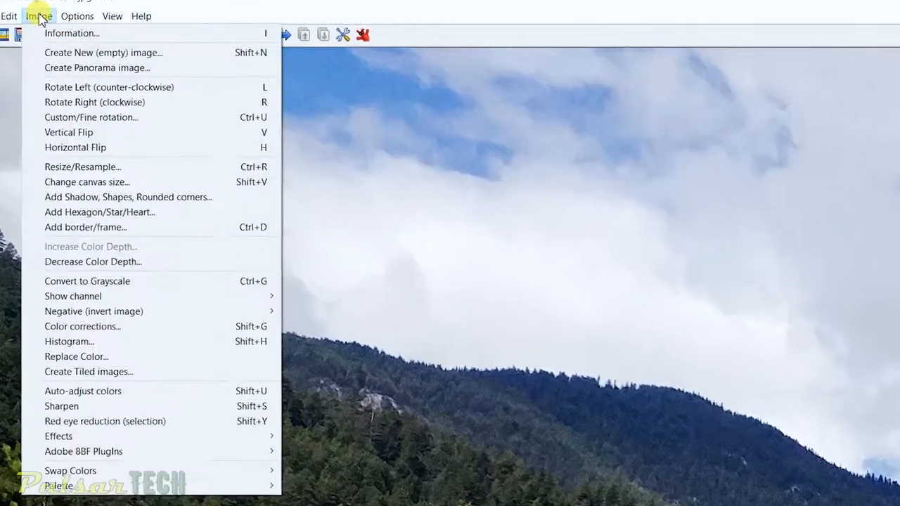
left_click(82, 166)
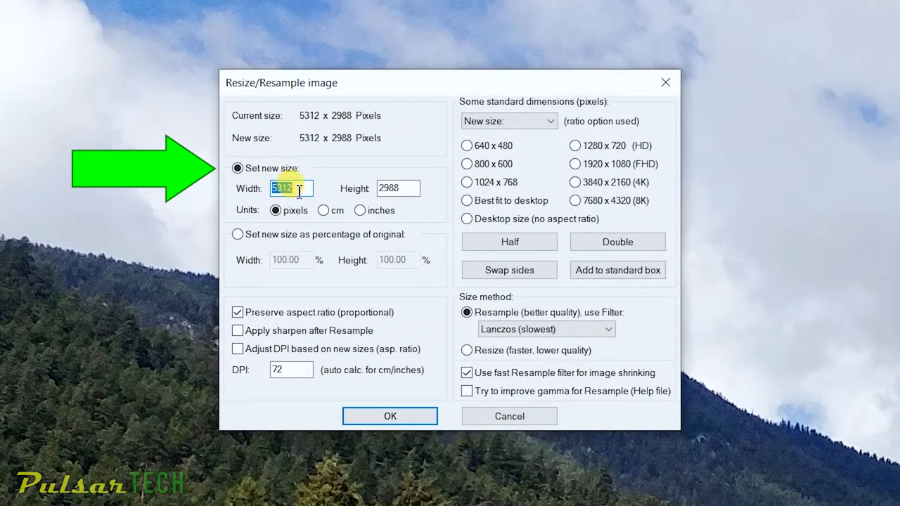
type("2000")
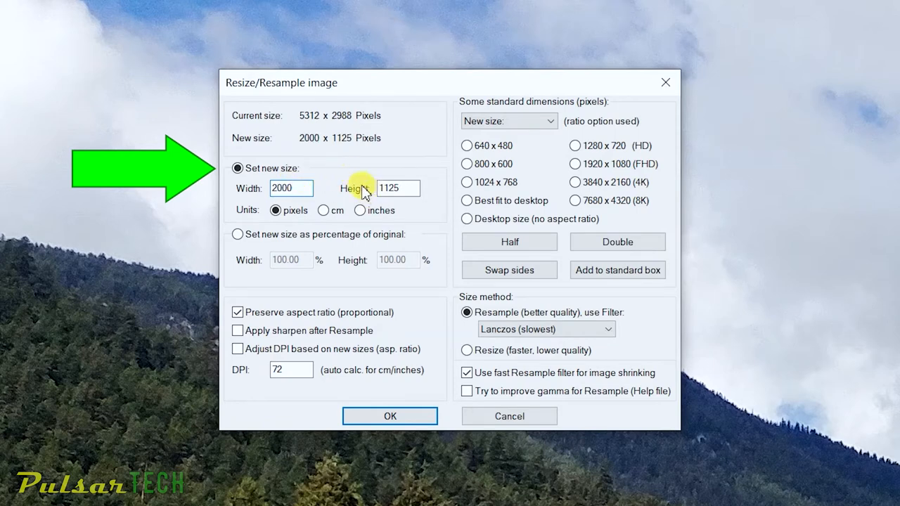
mouse_move(336, 167)
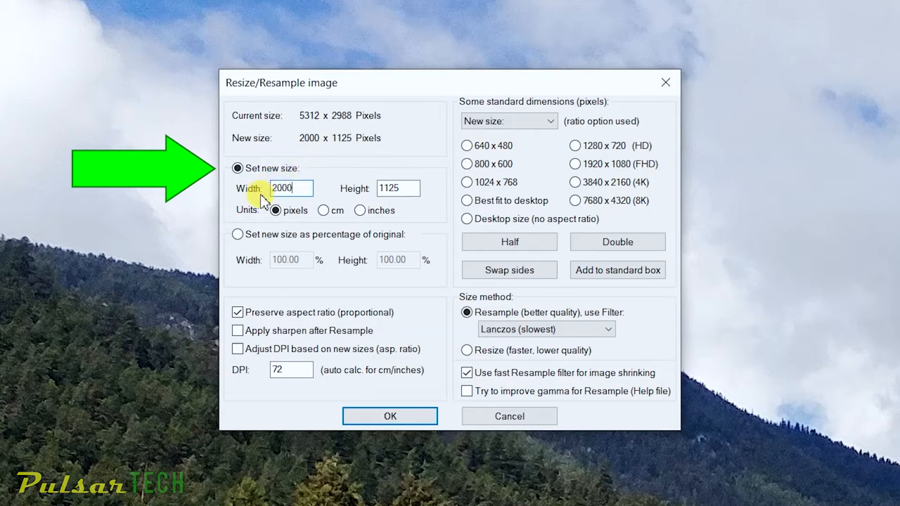
mouse_move(322, 212)
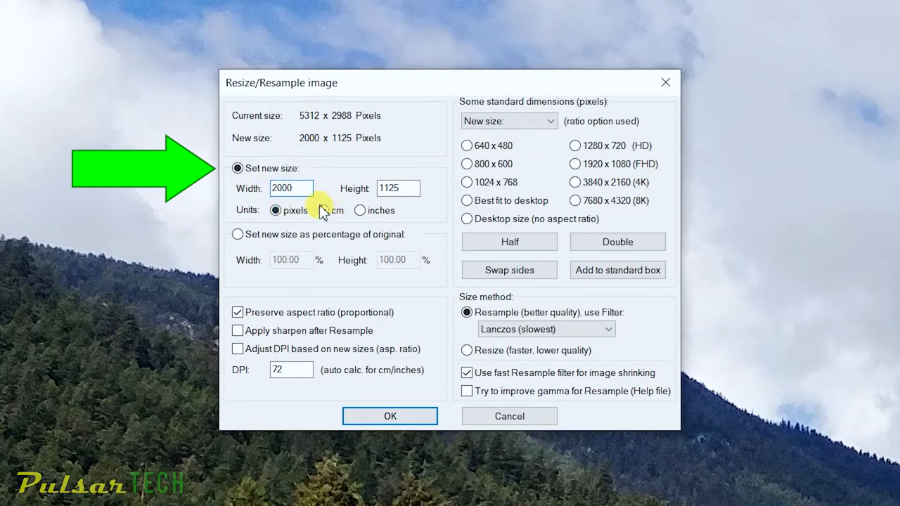
View the size in centimetres and inches, return to pixels with width 4000, then choose percentage sizing.
left_click(324, 211)
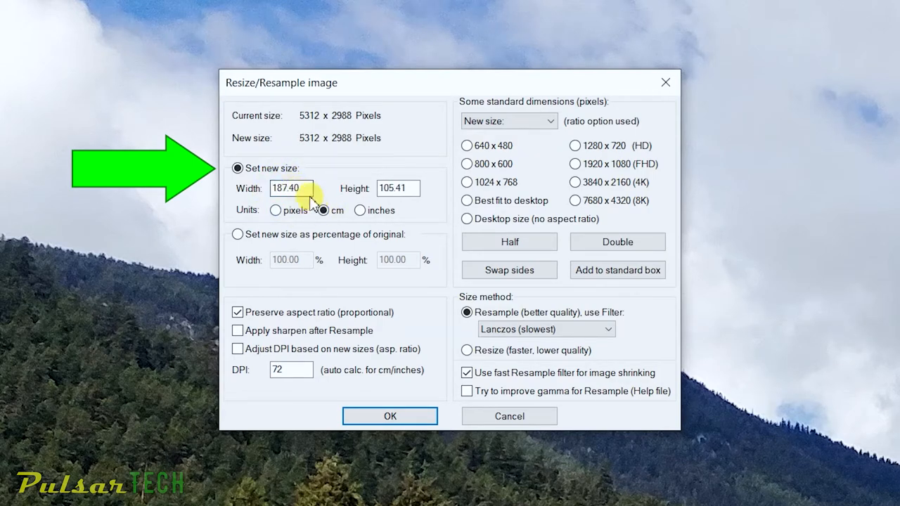
left_click(360, 211)
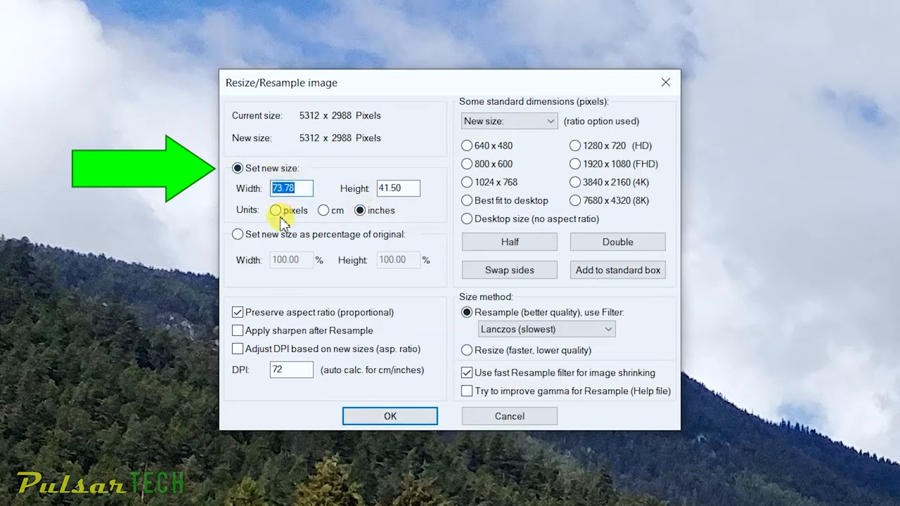
left_click(276, 211)
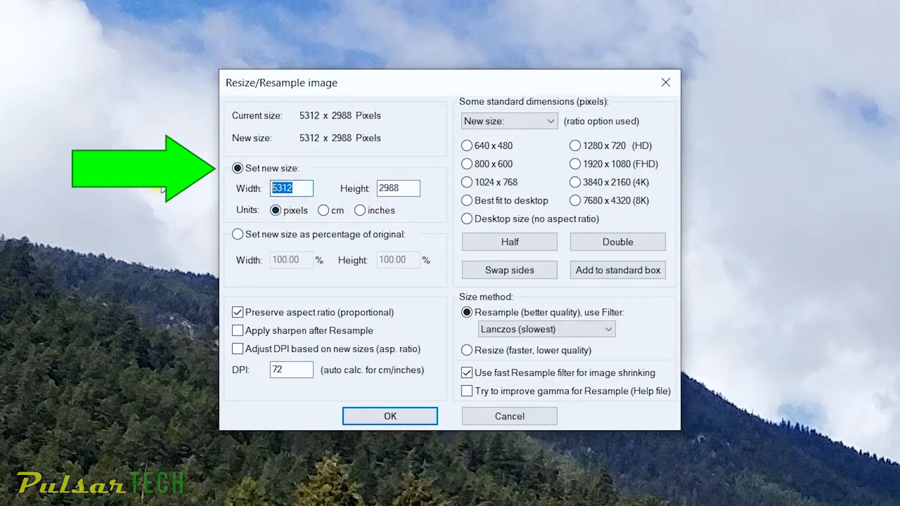
type("4000")
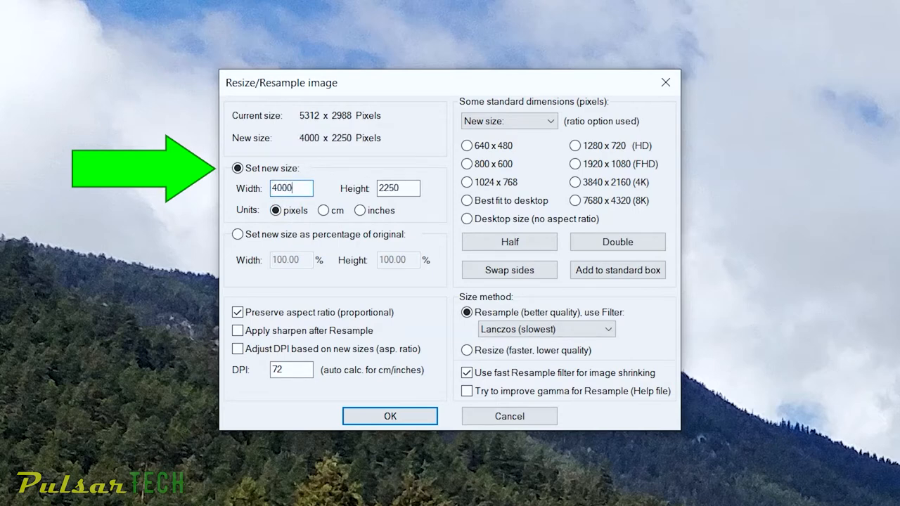
left_click(238, 234)
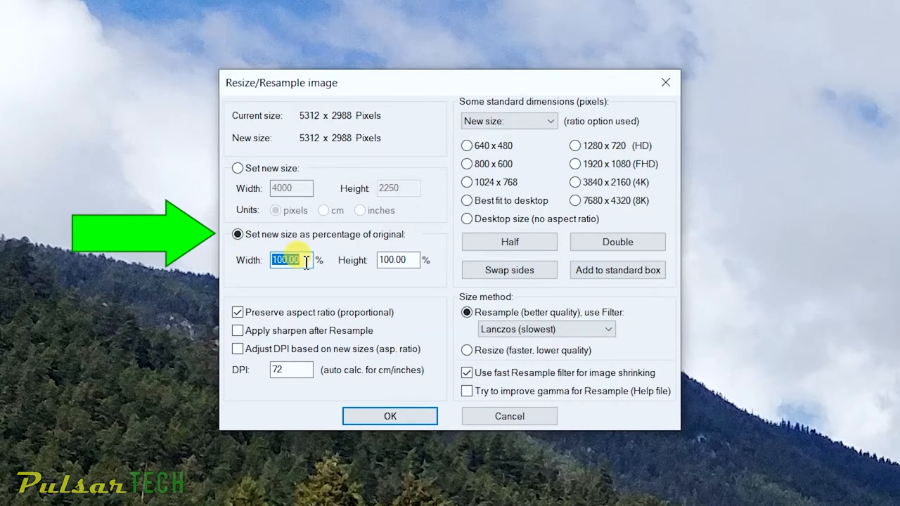
Try 50% sizing, unlock then relock the aspect ratio, and return to pixel sizing.
type("50")
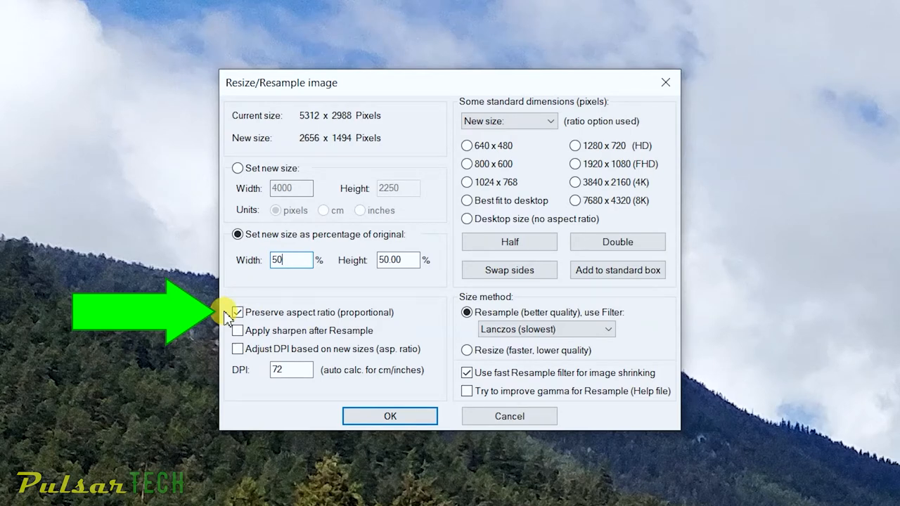
left_click(238, 312)
type("40")
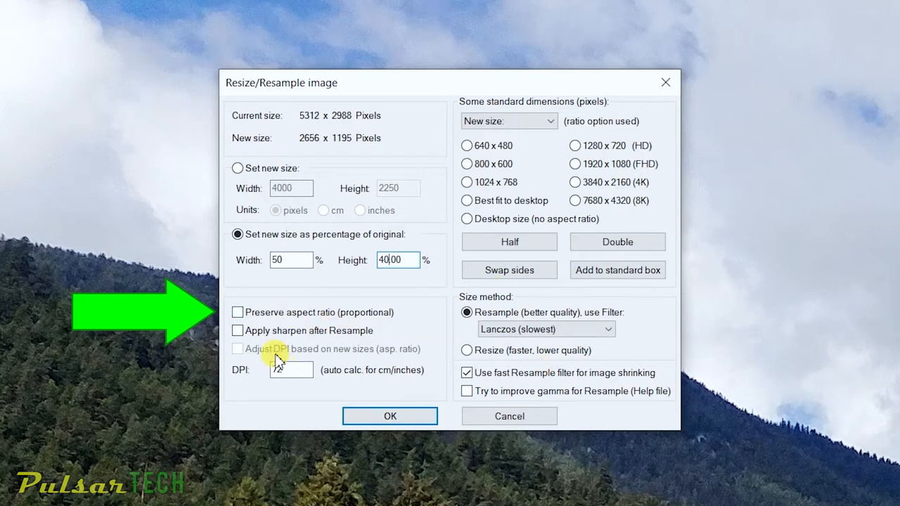
left_click(237, 312)
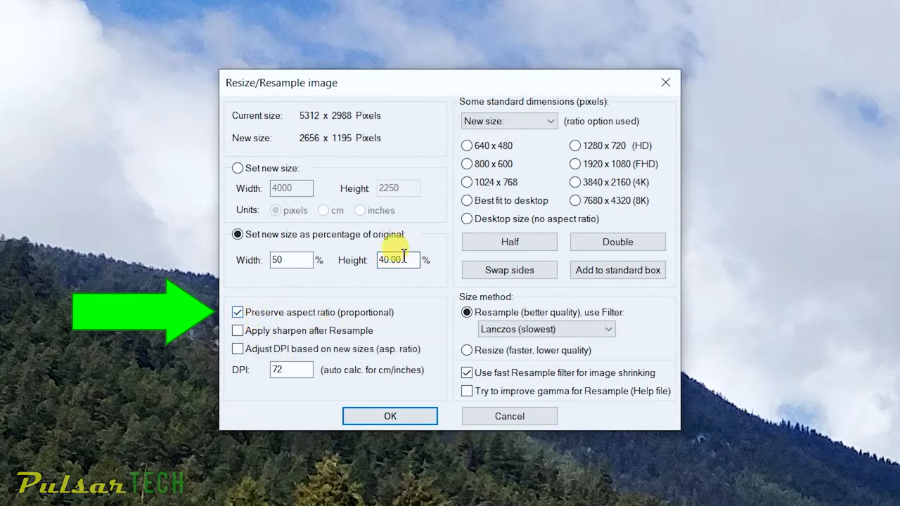
left_click(237, 169)
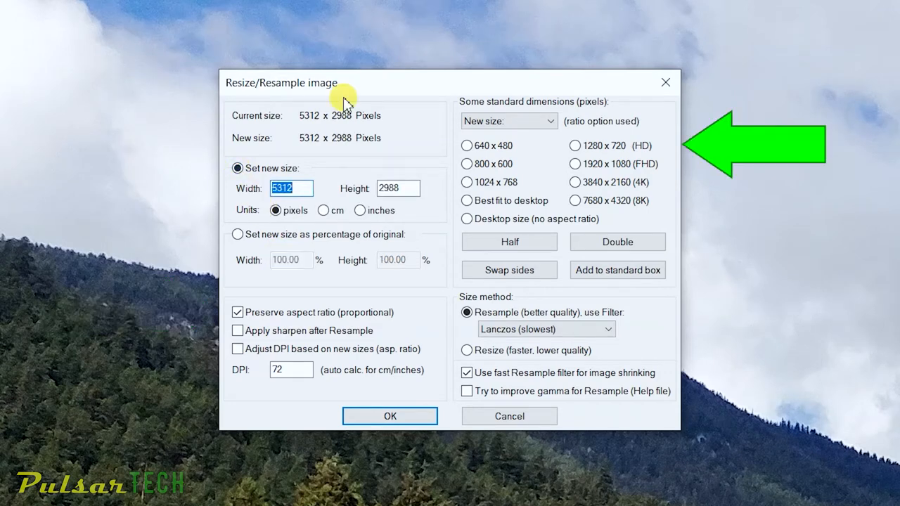
mouse_move(551, 160)
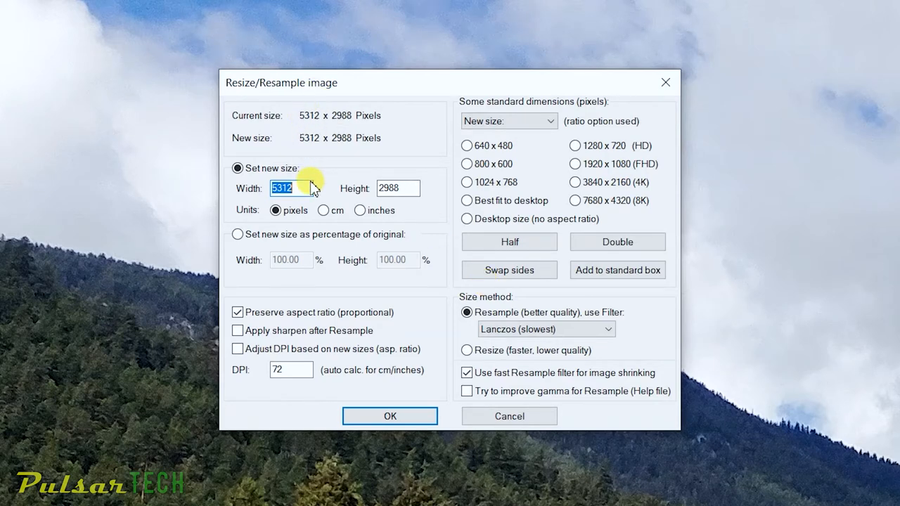
Resize the photo to 2000 × 1125 pixels with proportions kept.
type("2000")
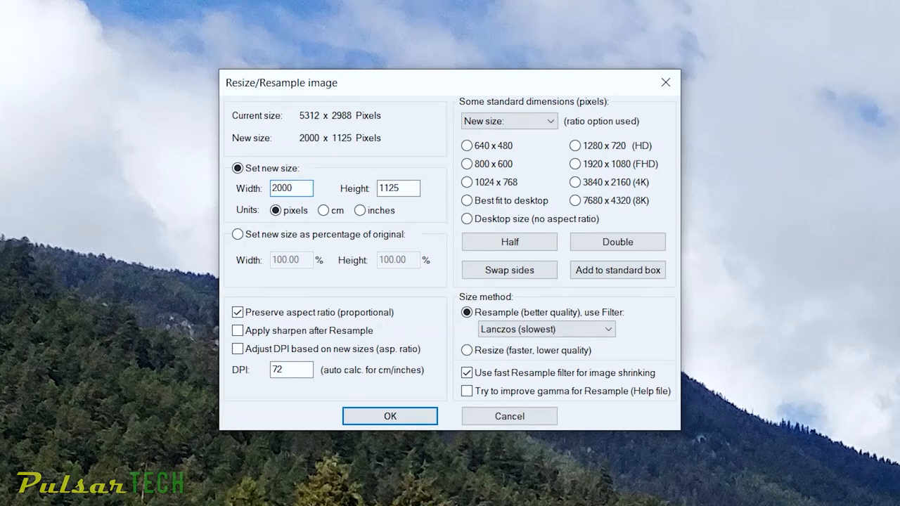
left_click(389, 416)
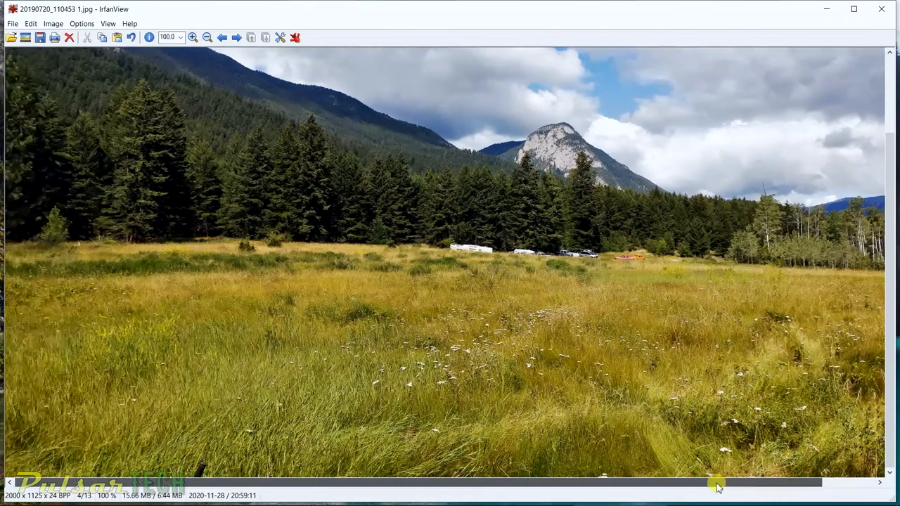
left_click(11, 23)
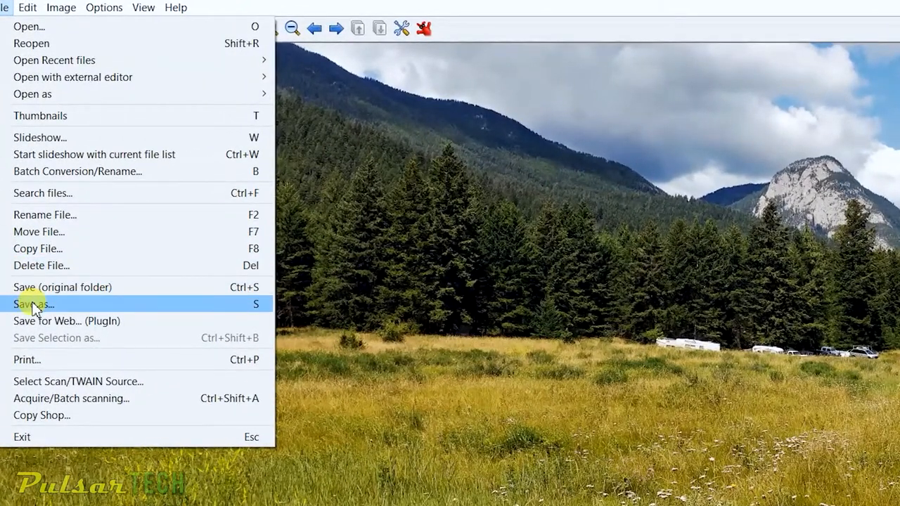
left_click(34, 304)
type("20190720_110453 1 2000 pixel")
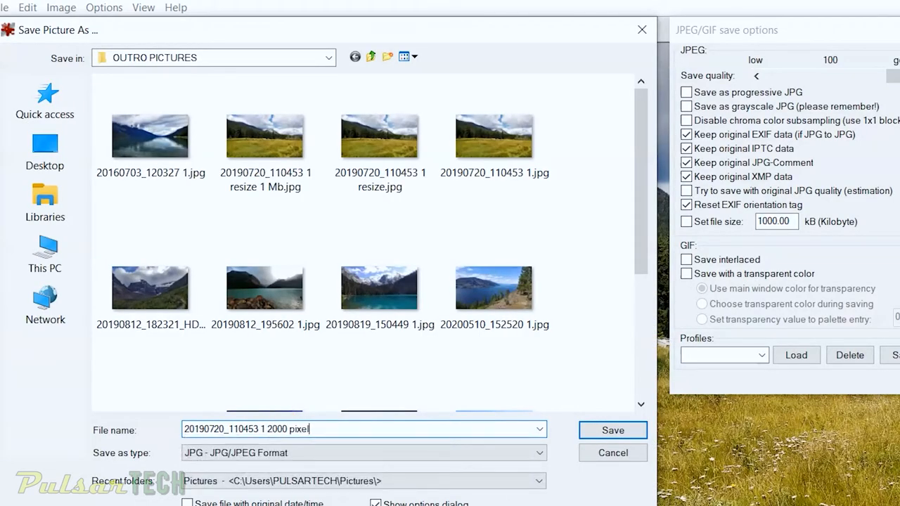
left_click(612, 430)
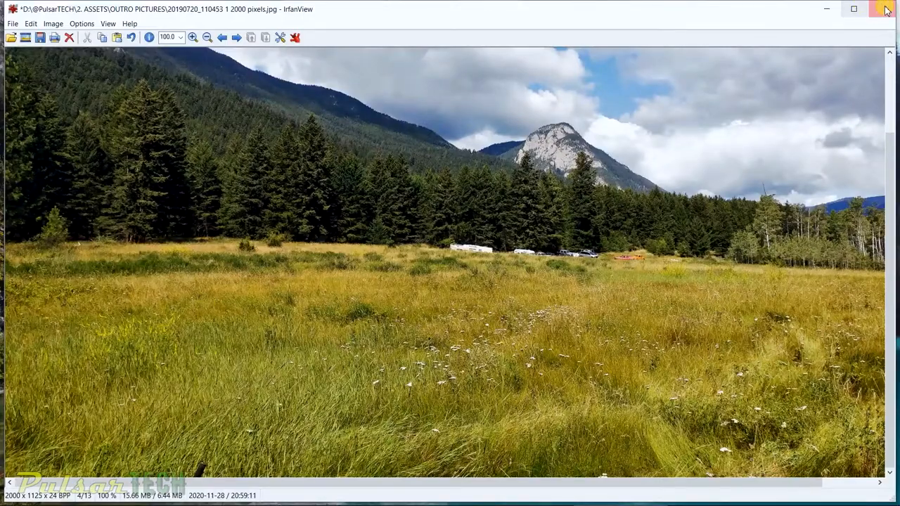
left_click(886, 9)
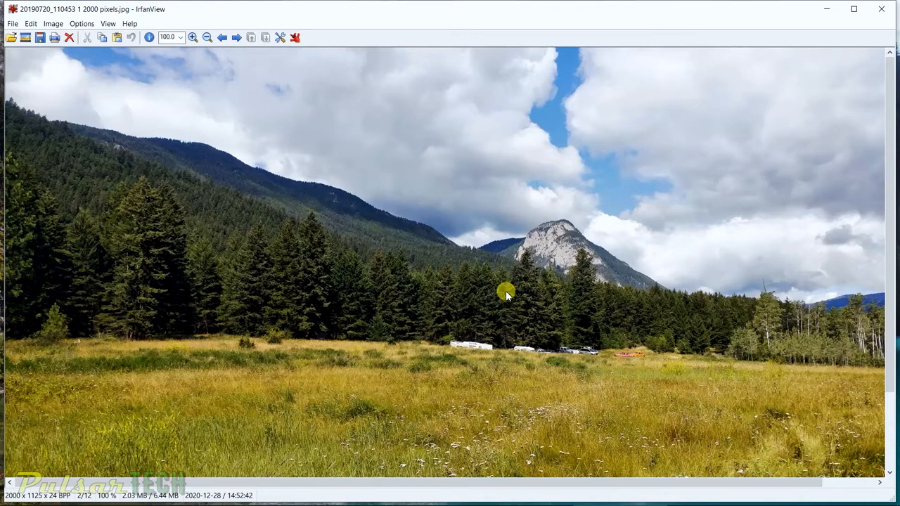
mouse_move(70, 494)
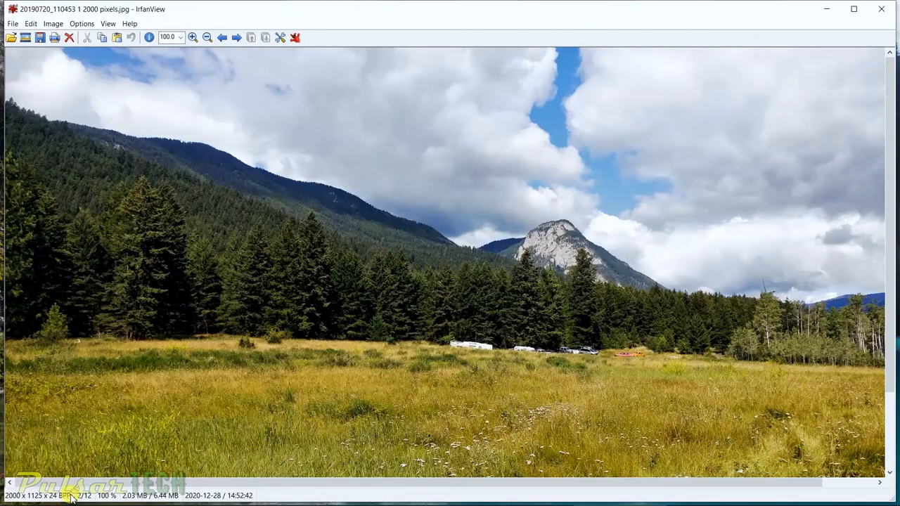